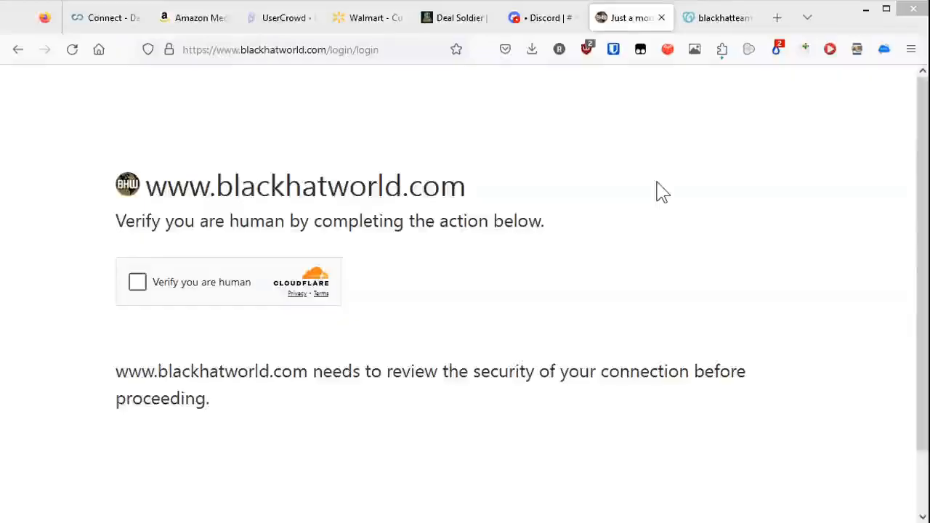
{"action": "mouse_move", "coordinate": [590, 213]}
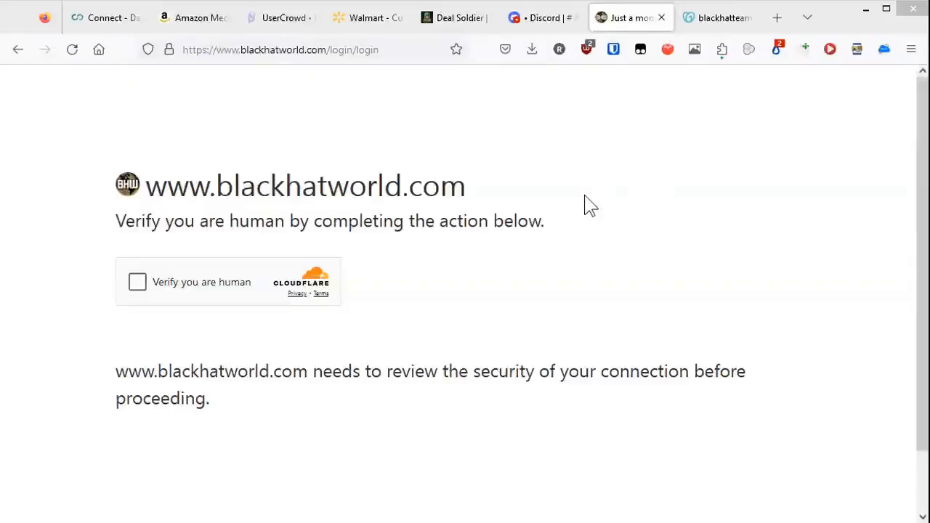
{"action": "mouse_move", "coordinate": [320, 294]}
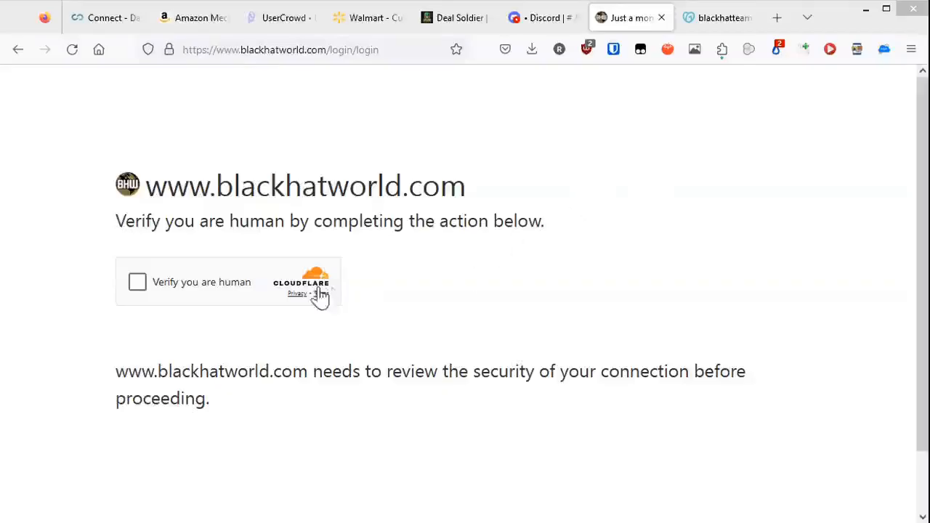
{"action": "mouse_move", "coordinate": [167, 297]}
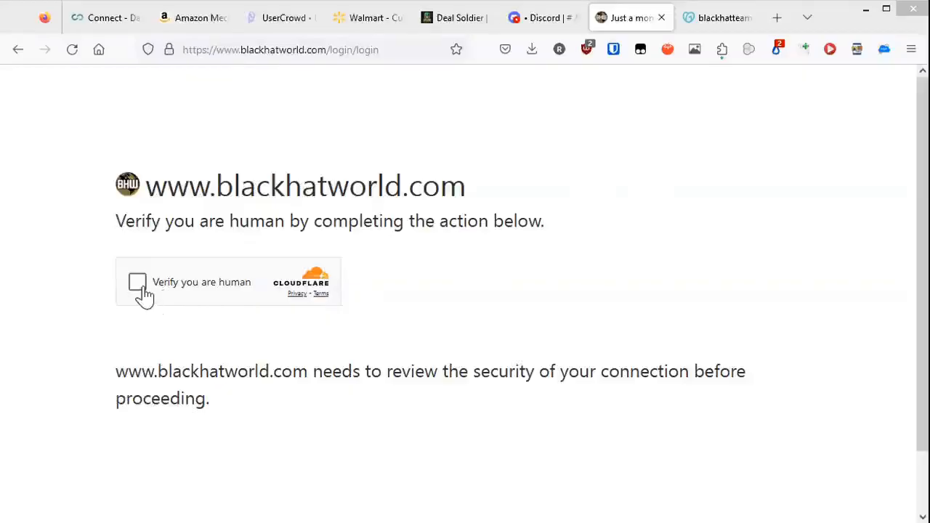
{"action": "mouse_move", "coordinate": [140, 317]}
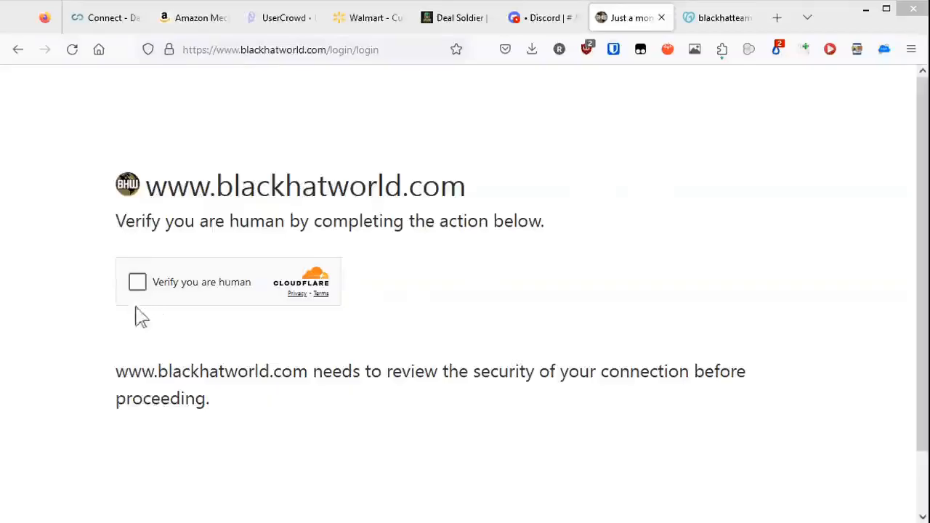
{"action": "mouse_move", "coordinate": [135, 337]}
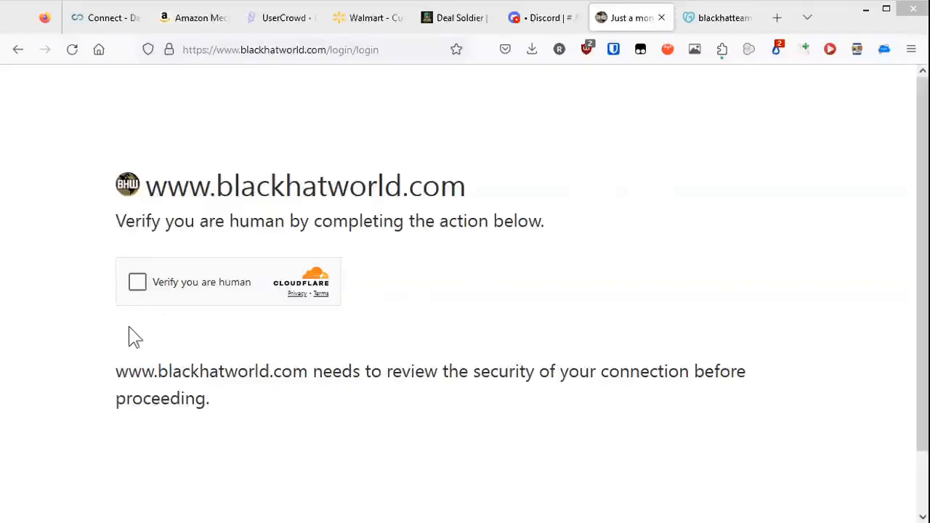
{"action": "mouse_move", "coordinate": [138, 296]}
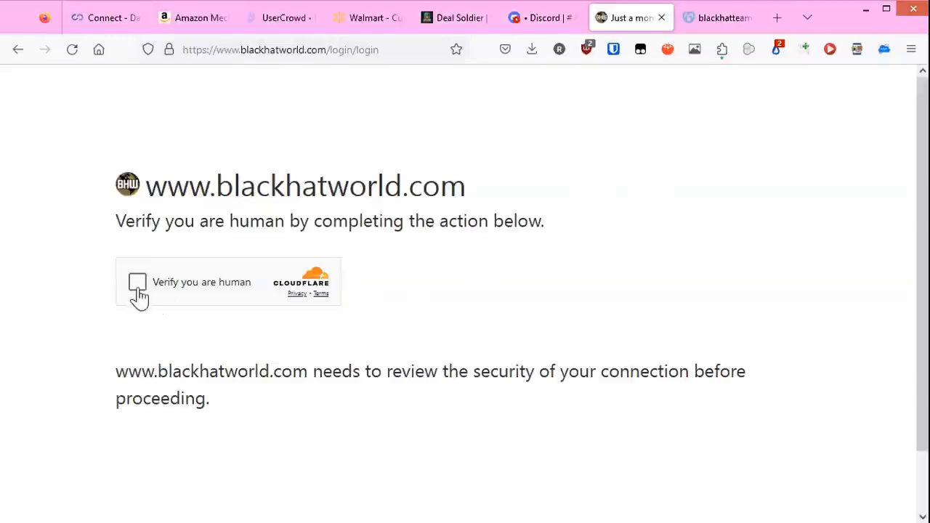
- Tick the blackhatworld.com 'Verify you are human' checkbox twice to attempt verification
{"action": "left_click", "coordinate": [137, 282]}
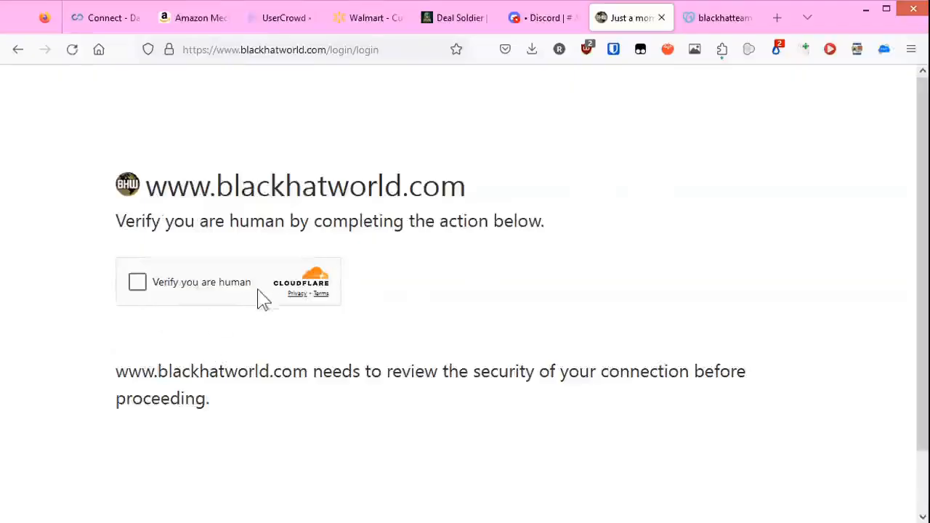
{"action": "left_click", "coordinate": [137, 282]}
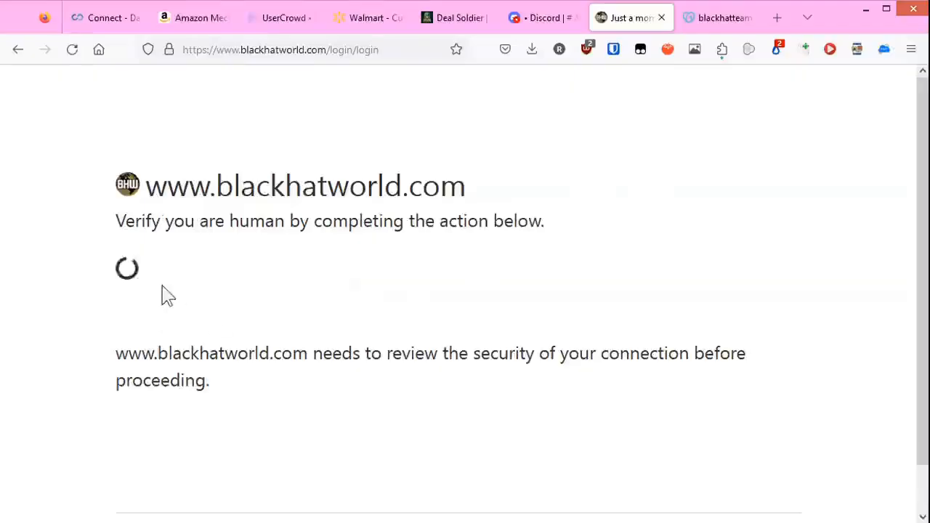
{"action": "mouse_move", "coordinate": [178, 318]}
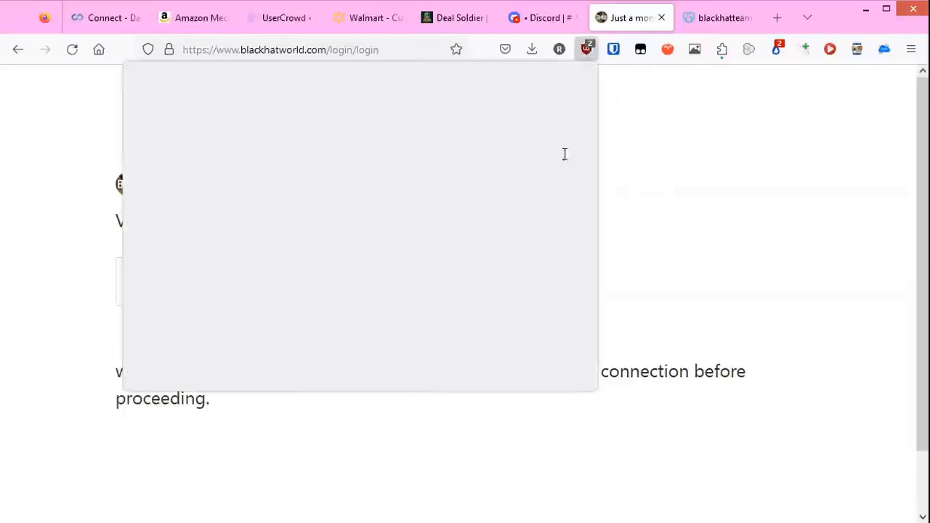
- Disable uBlock Origin for blackhatworld.com and retry the Cloudflare checkbox
{"action": "left_click", "coordinate": [72, 49]}
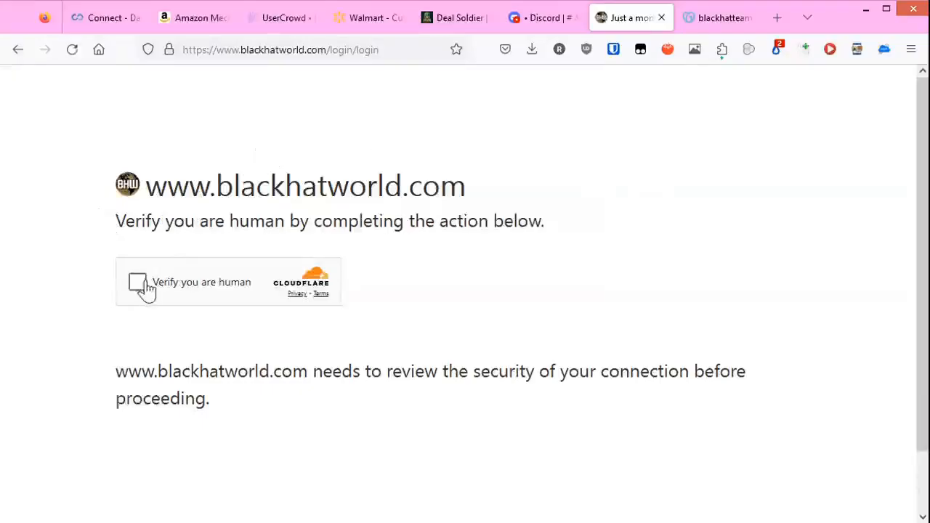
{"action": "left_click", "coordinate": [138, 282]}
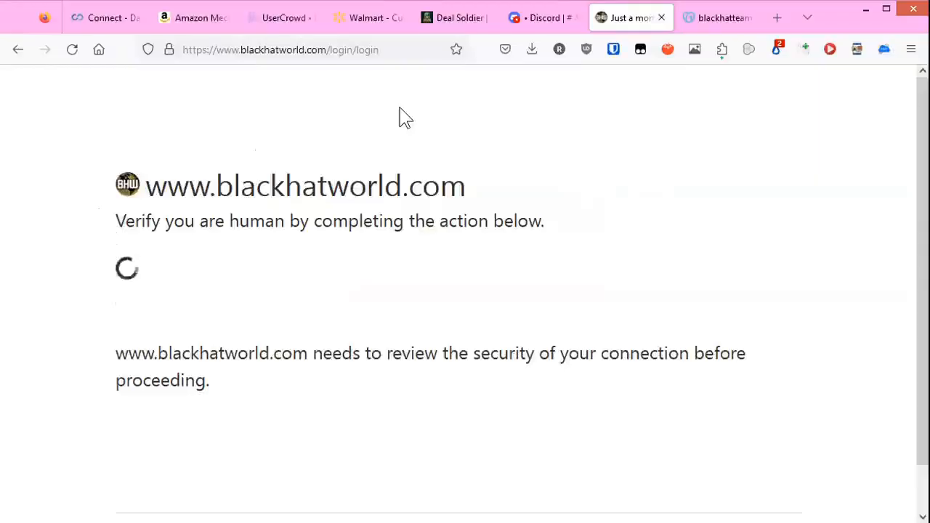
{"action": "mouse_move", "coordinate": [517, 122]}
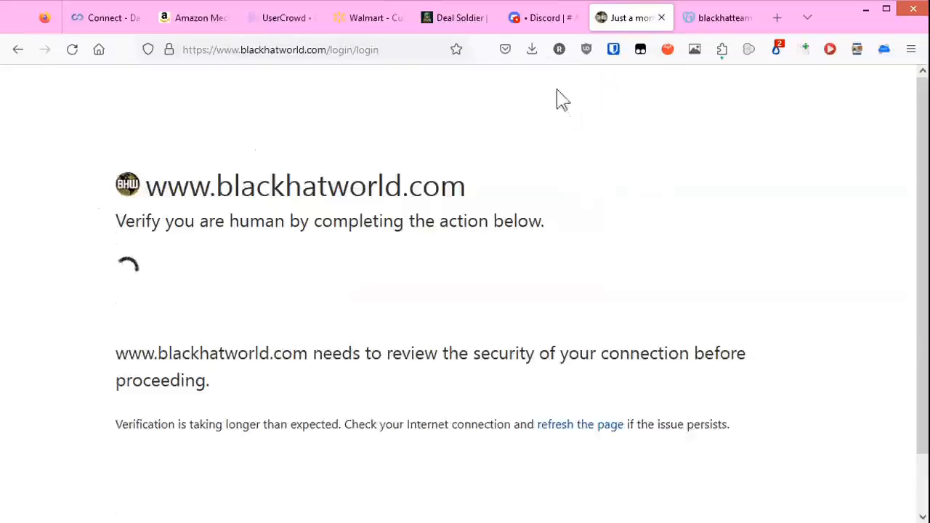
{"action": "mouse_move", "coordinate": [543, 105]}
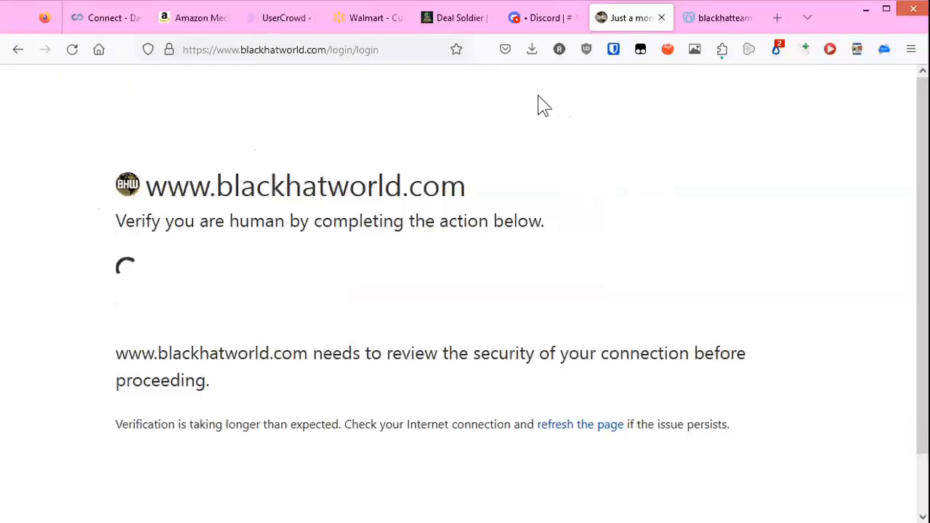
{"action": "mouse_move", "coordinate": [533, 81]}
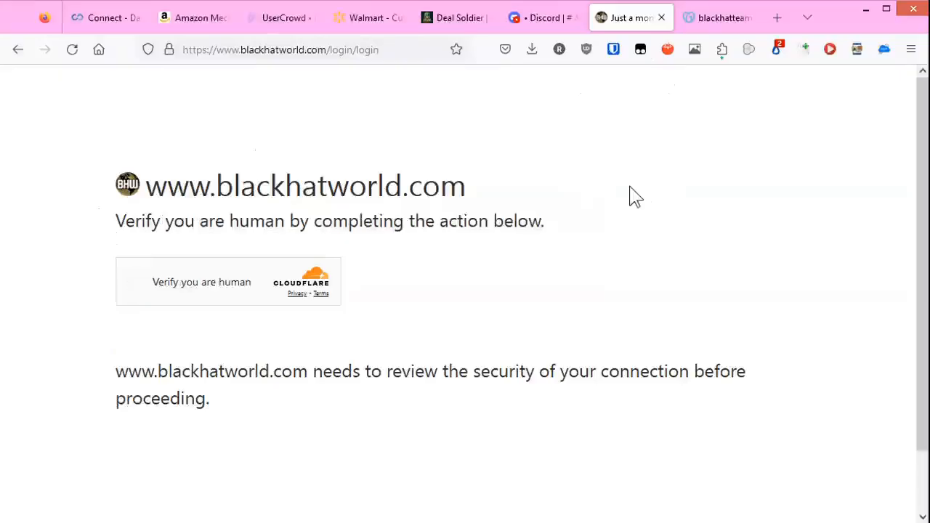
{"action": "mouse_move", "coordinate": [170, 298]}
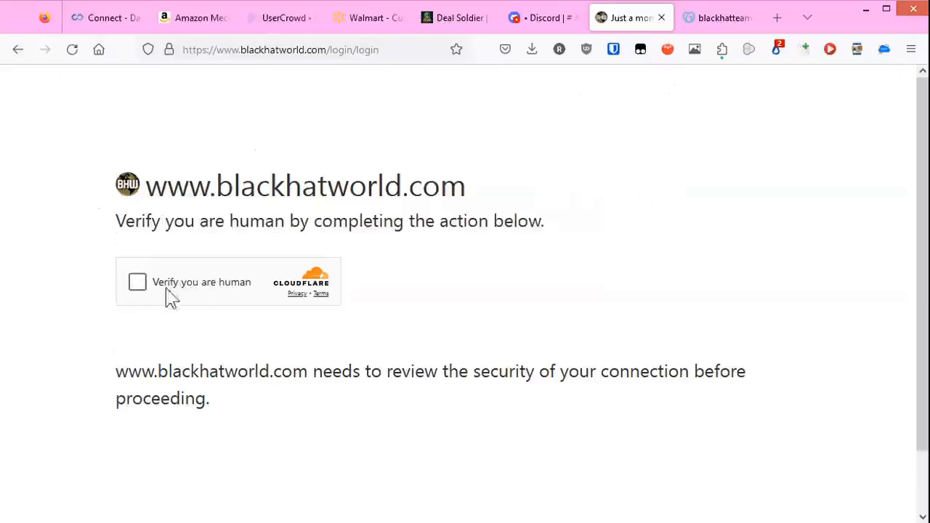
- Tick the Cloudflare 'Verify you are human' checkbox again
{"action": "left_click", "coordinate": [137, 282]}
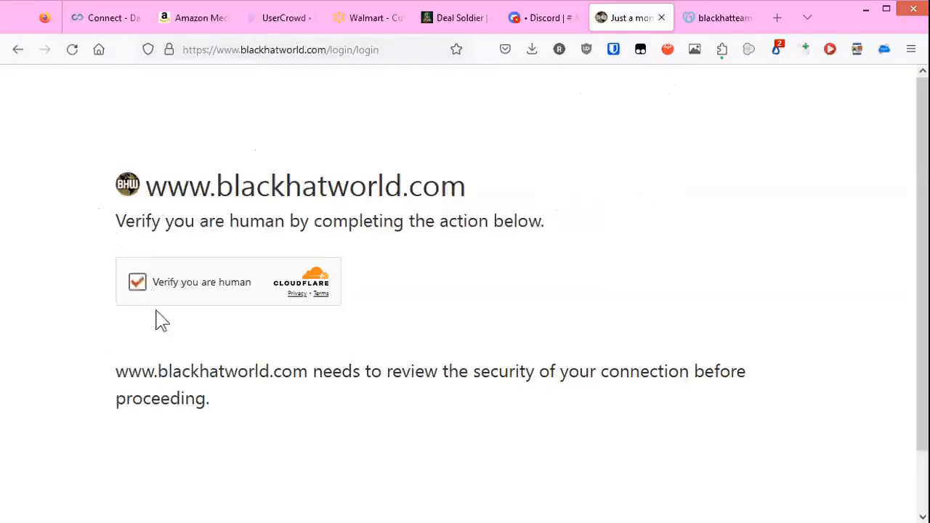
{"action": "left_click", "coordinate": [137, 282]}
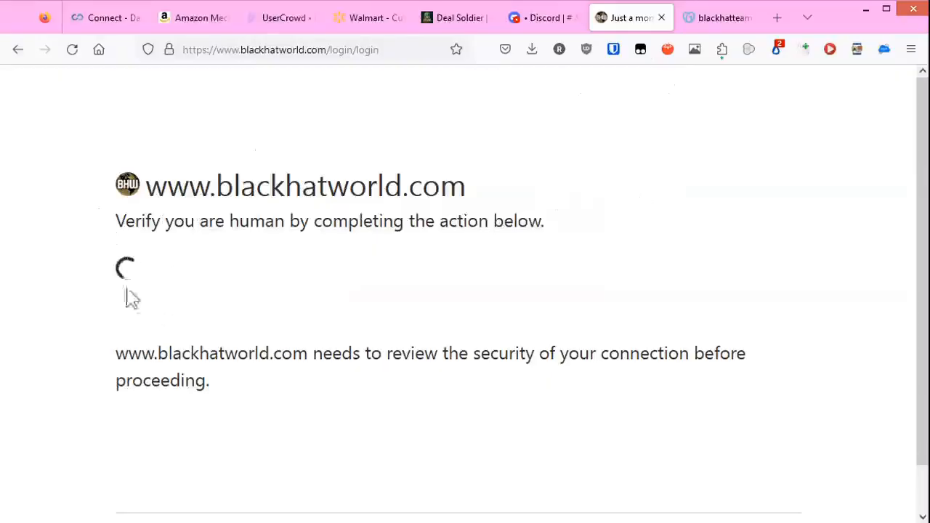
{"action": "mouse_move", "coordinate": [530, 159]}
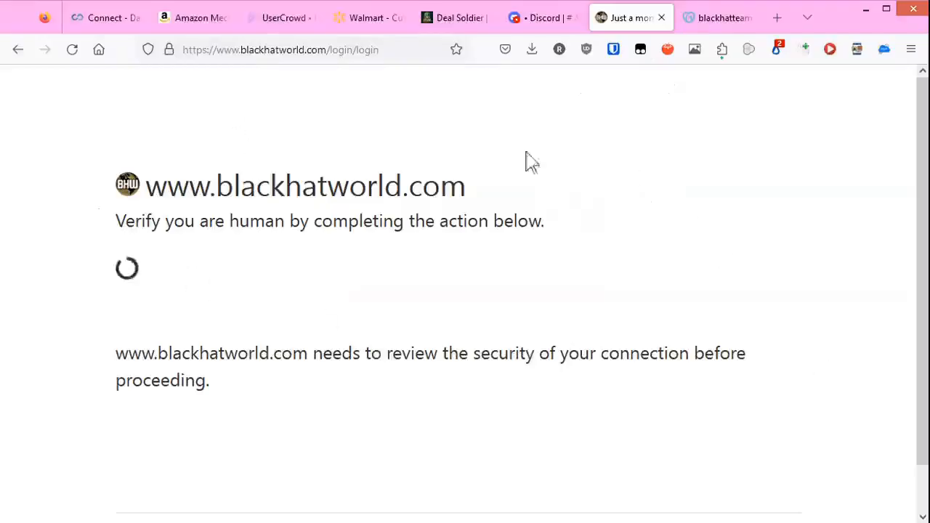
- Re-enable uBlock Origin for blackhatworld.com from its toolbar popup
{"action": "left_click", "coordinate": [586, 49]}
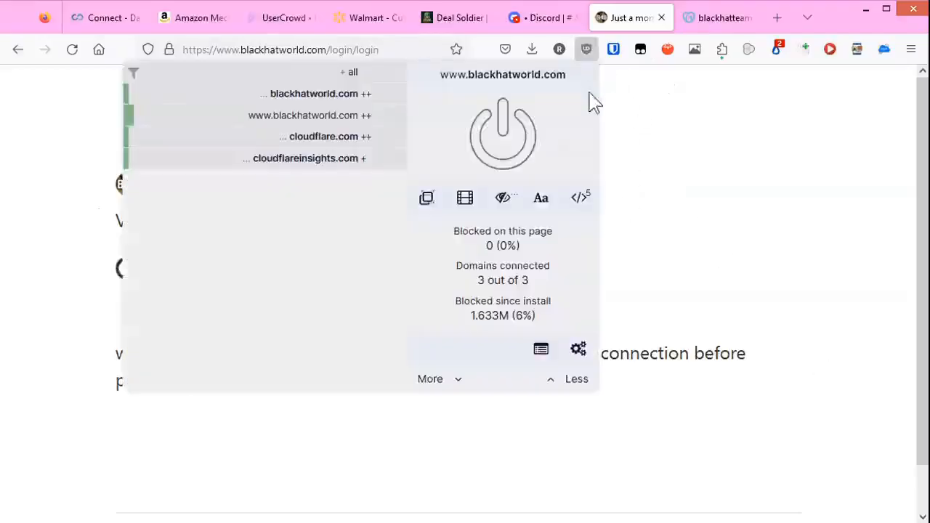
{"action": "left_click", "coordinate": [502, 134]}
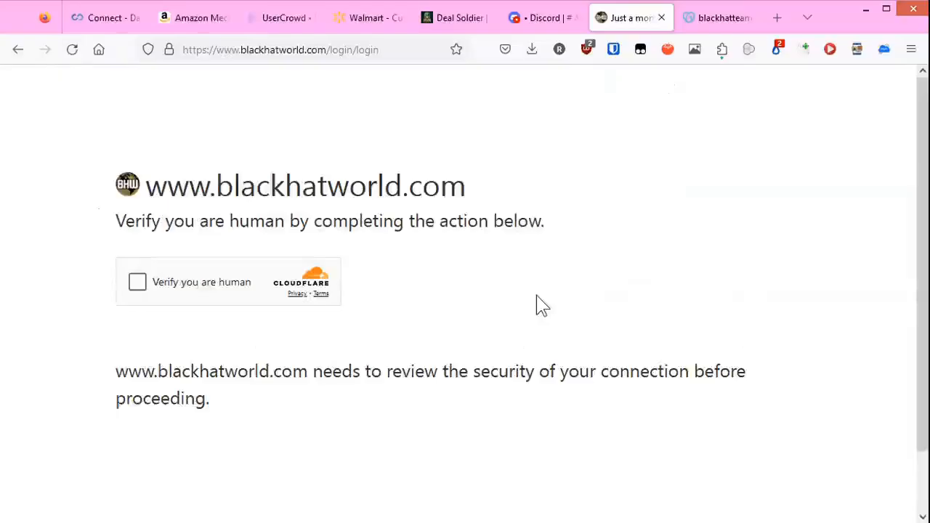
{"action": "mouse_move", "coordinate": [138, 281]}
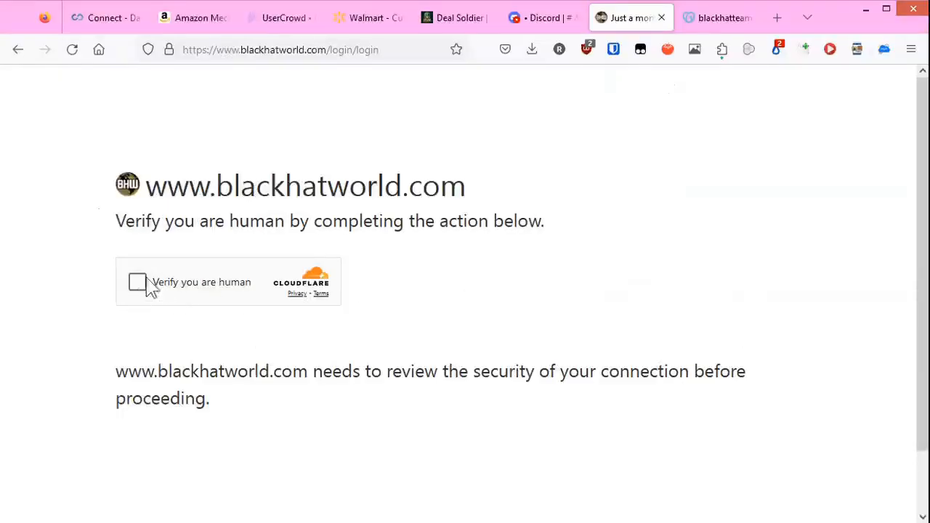
- Tick the reappearing Cloudflare verification checkbox two more times
{"action": "left_click", "coordinate": [138, 282]}
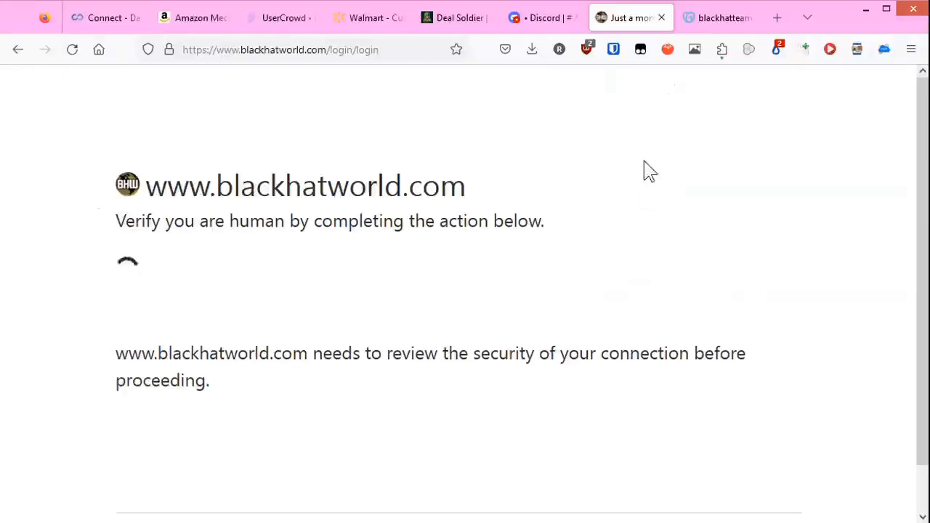
{"action": "mouse_move", "coordinate": [497, 252]}
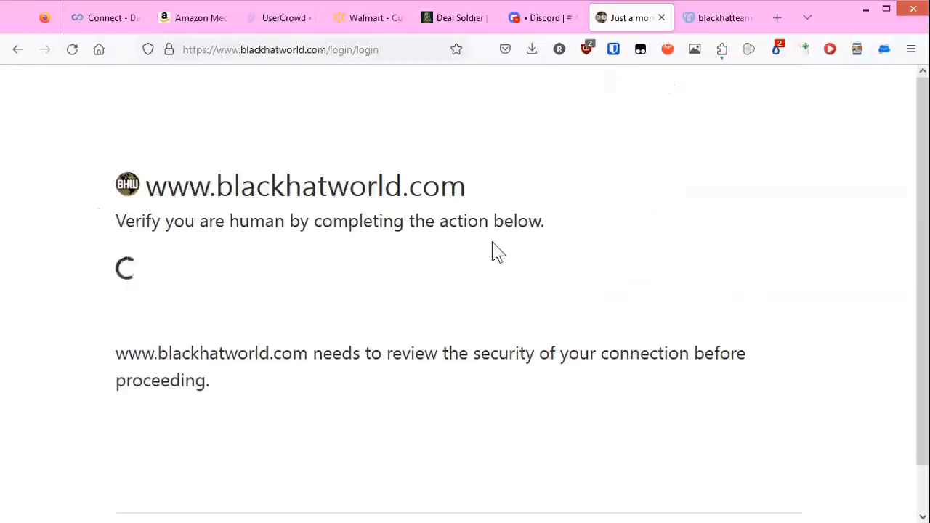
{"action": "mouse_move", "coordinate": [499, 280]}
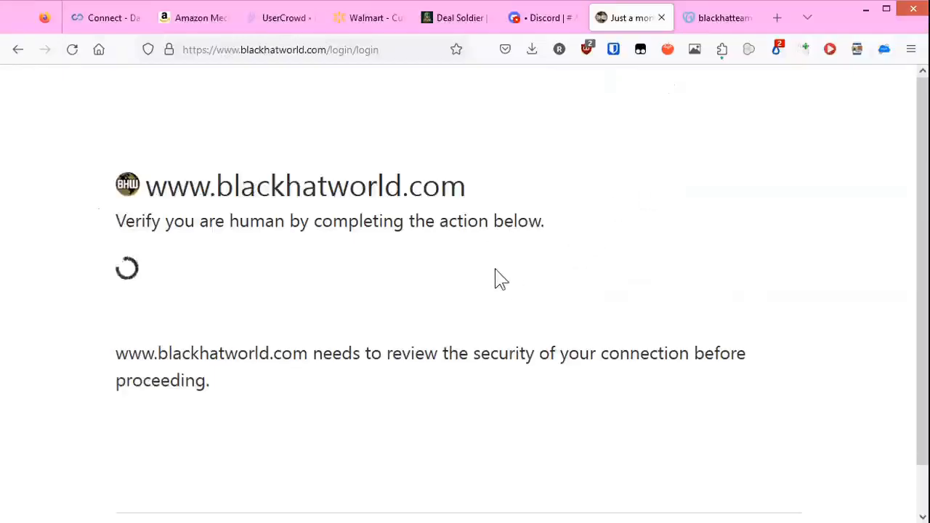
{"action": "mouse_move", "coordinate": [249, 132]}
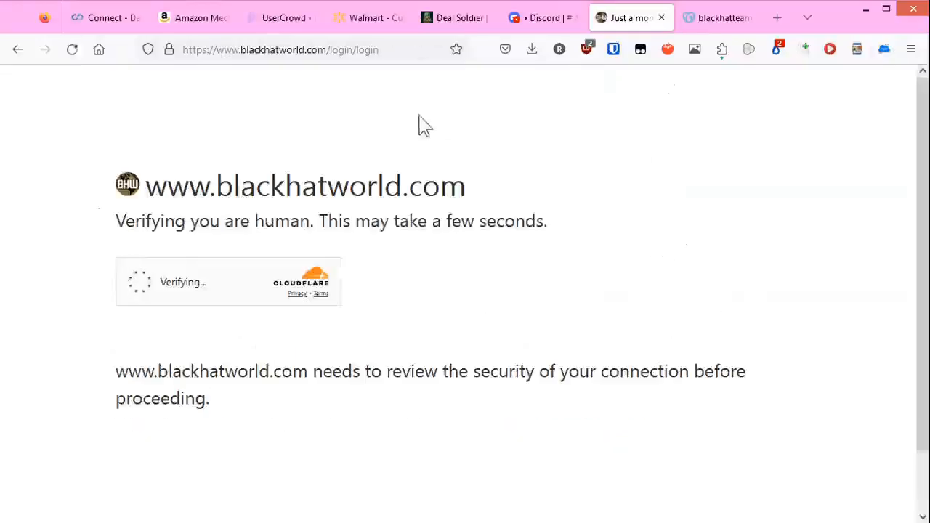
{"action": "mouse_move", "coordinate": [339, 132]}
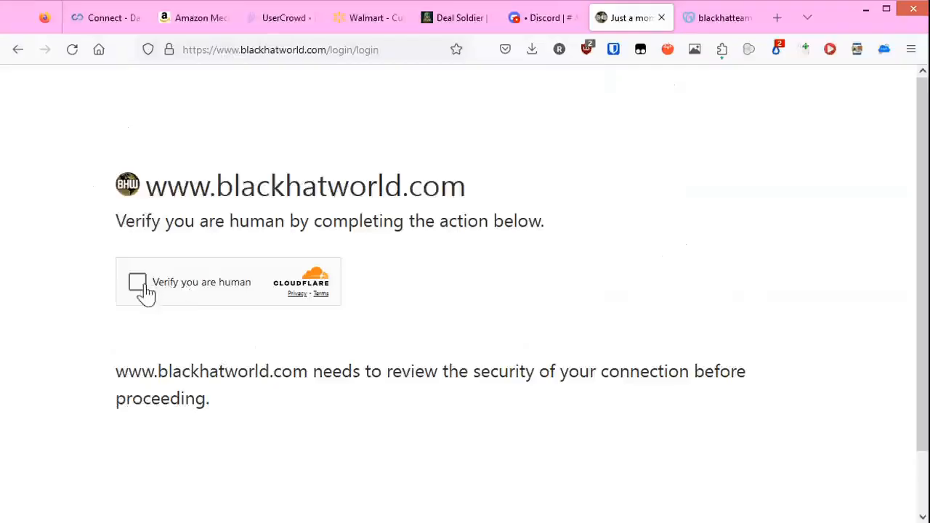
{"action": "left_click", "coordinate": [138, 281]}
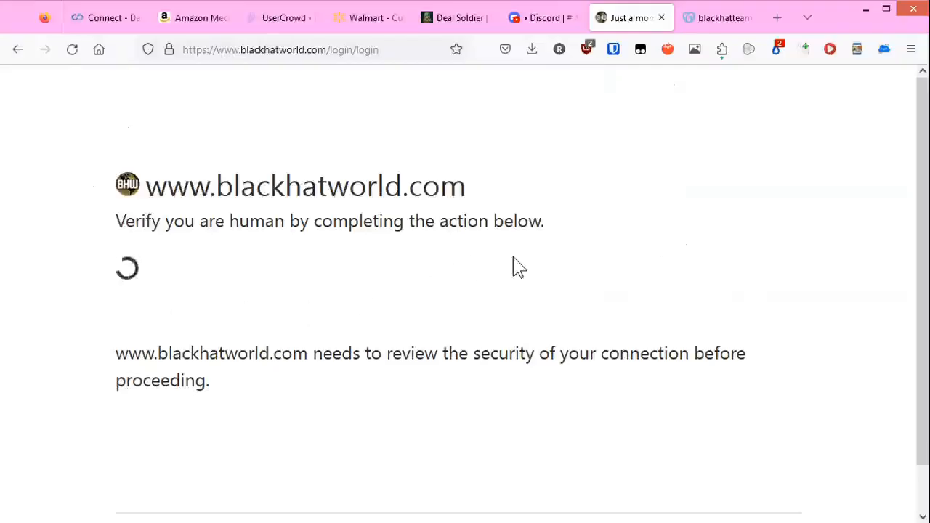
{"action": "mouse_move", "coordinate": [646, 252]}
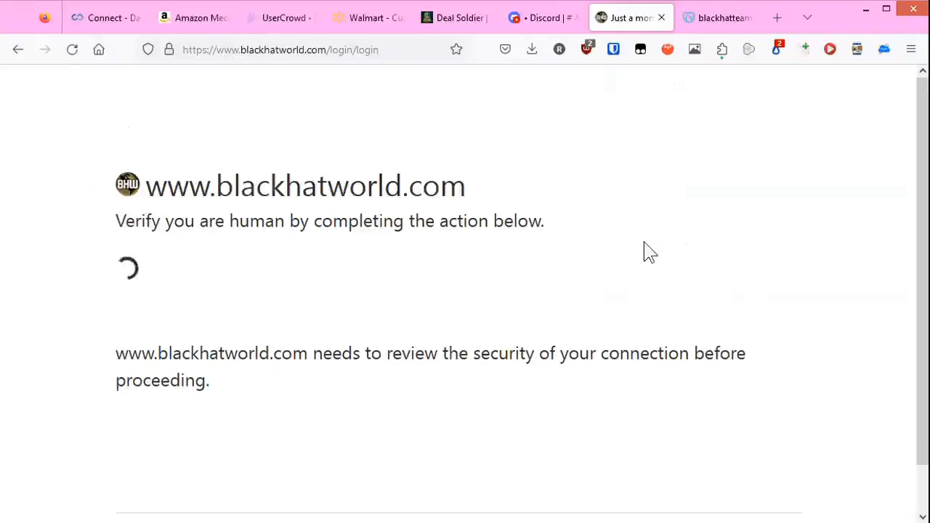